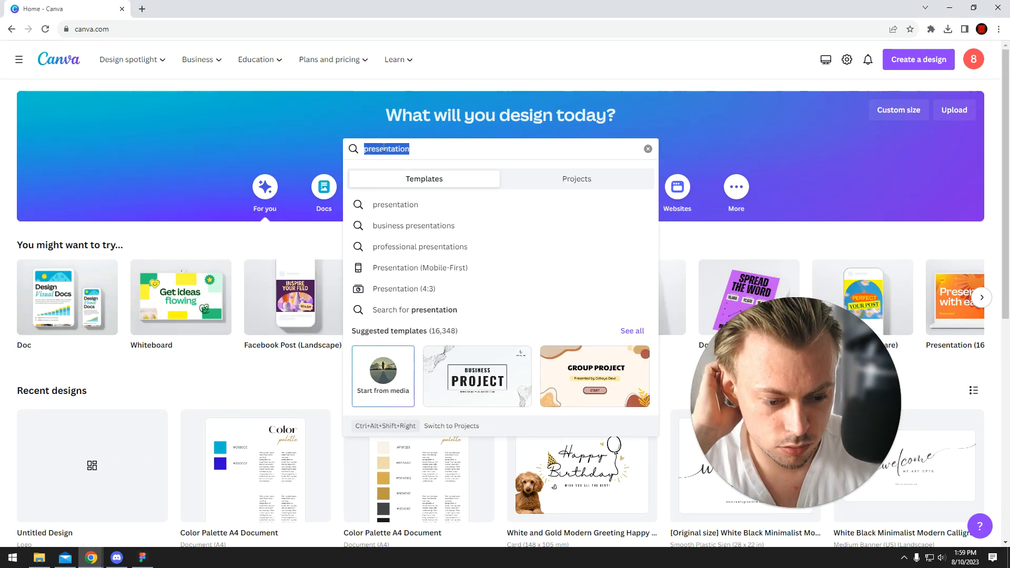
Search Canva's home page for 'banner' templates
text(ban)
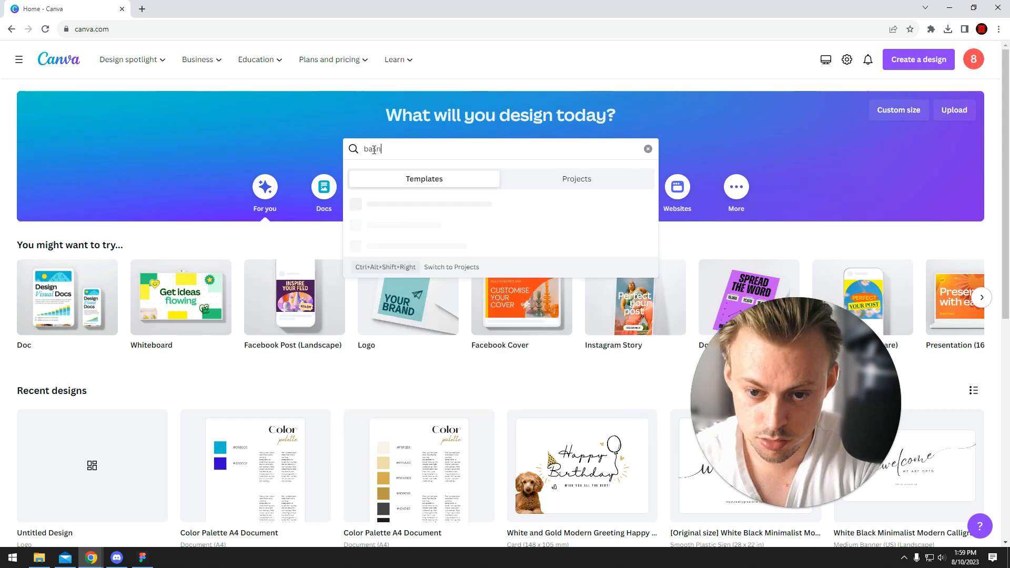
key(Enter)
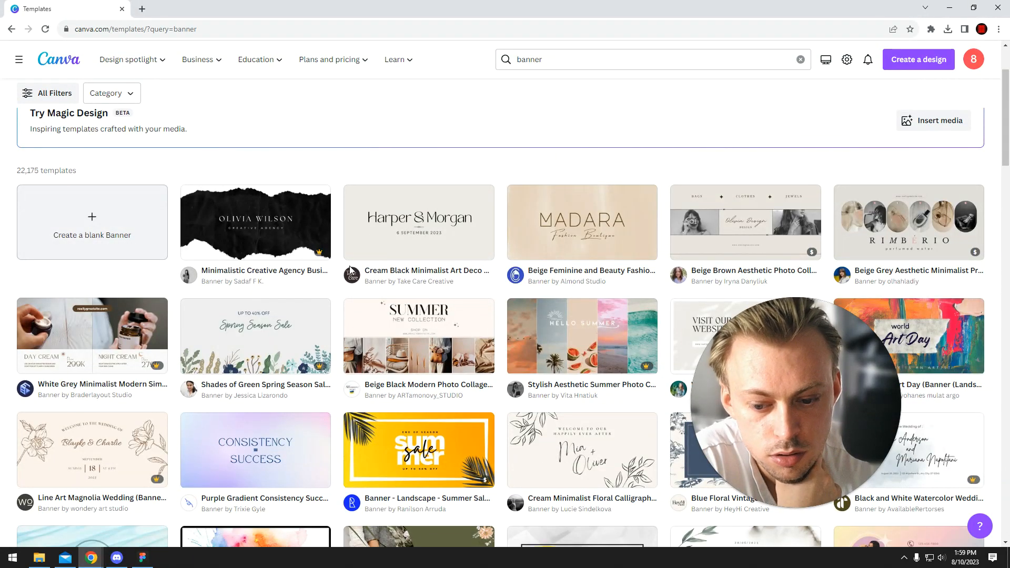
Scroll the results and open the Black White Modern Exclusive Real Estate Preview Event template
scroll(down, 3)
text( real estate)
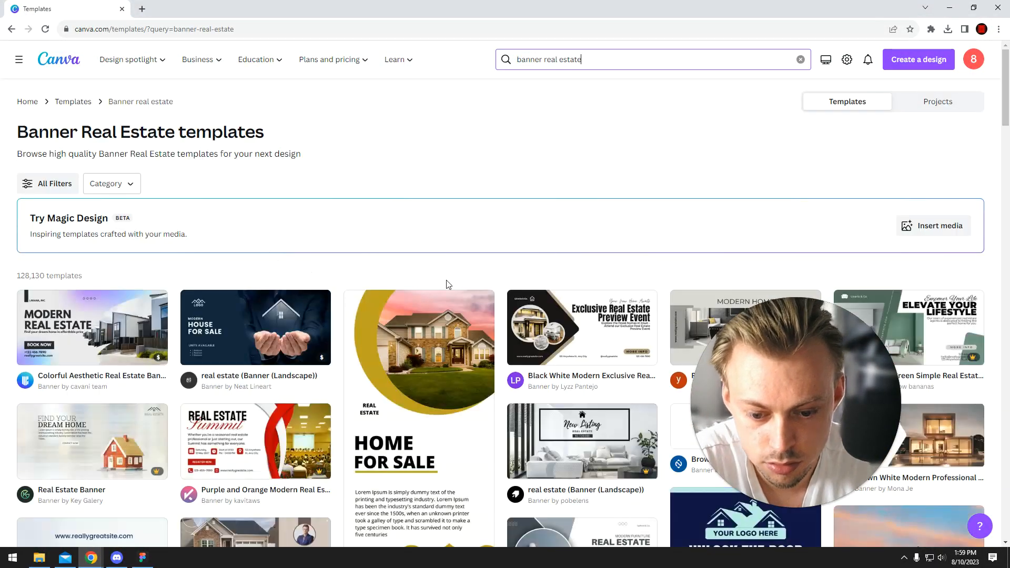
scroll(down, 3)
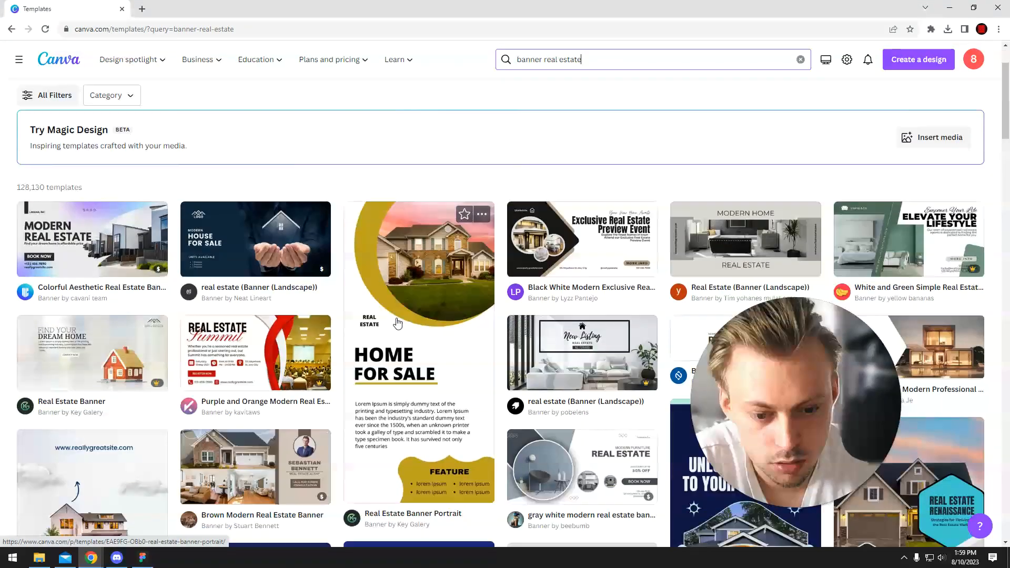
scroll(down, 3)
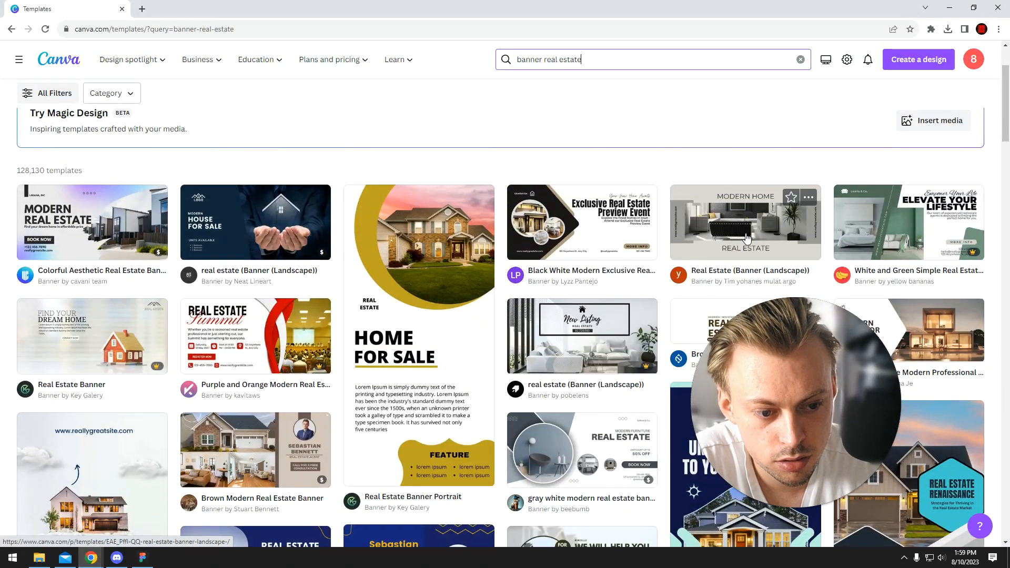
click(581, 222)
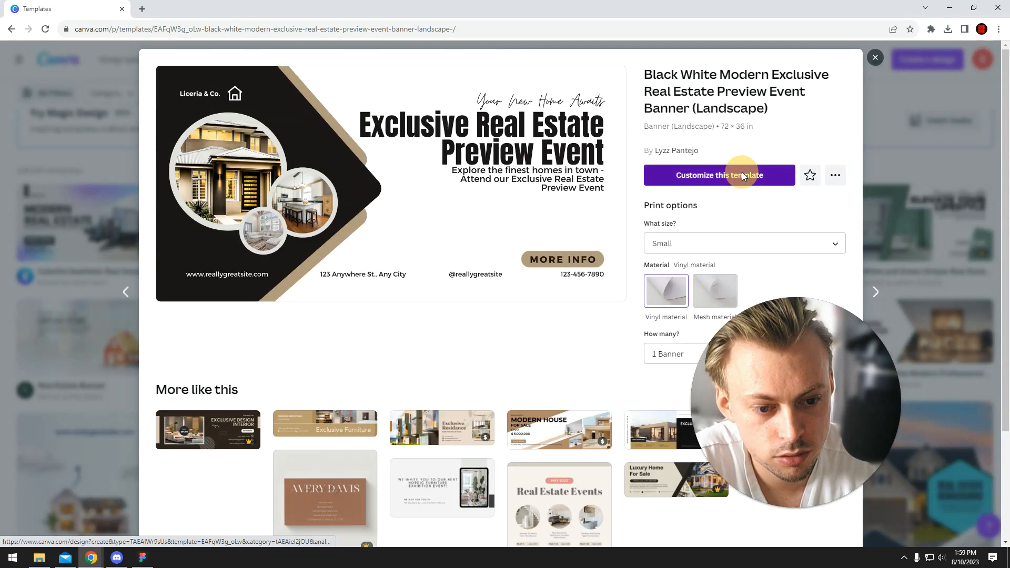
Customize the template in the editor and show the Print Banners options
click(719, 175)
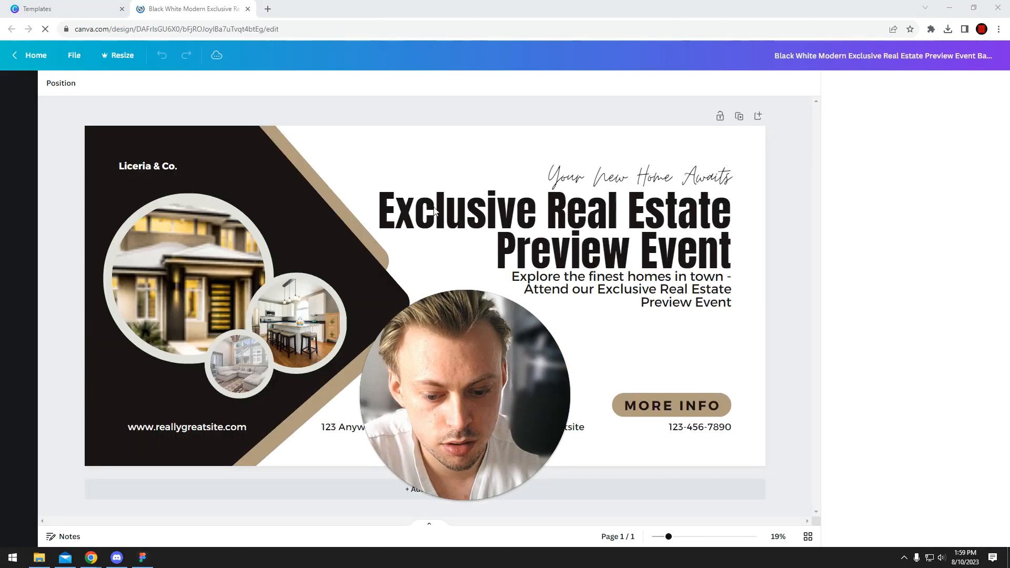
click(918, 55)
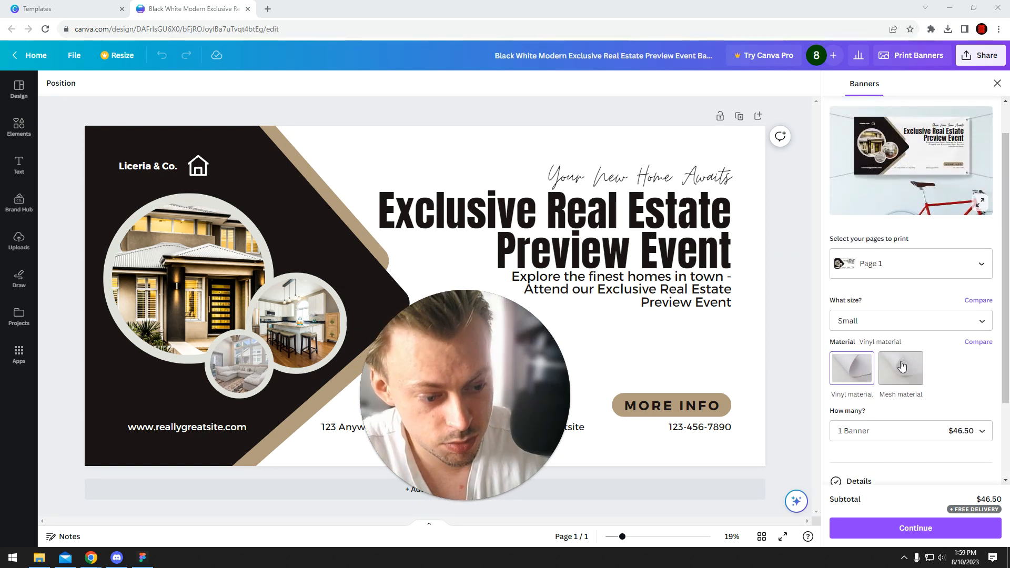
Set banner size to Large (96 x 48 in) and enlarge the mockup preview
click(910, 321)
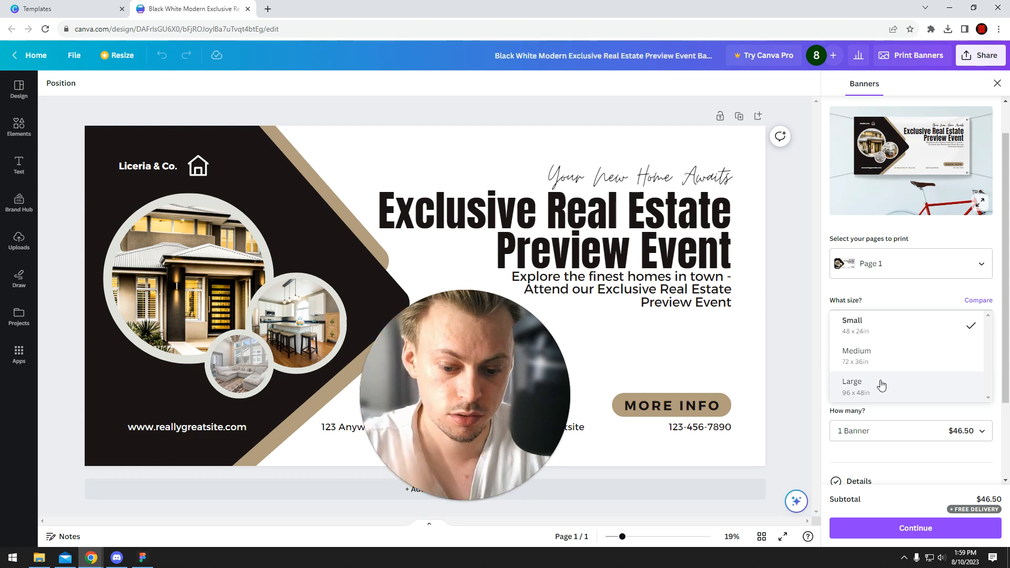
click(852, 381)
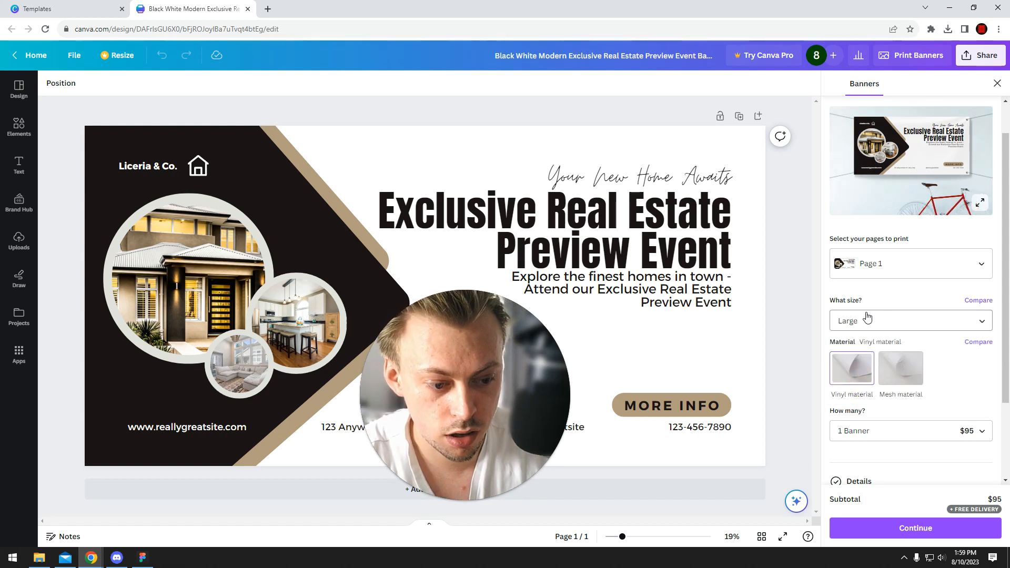
click(910, 320)
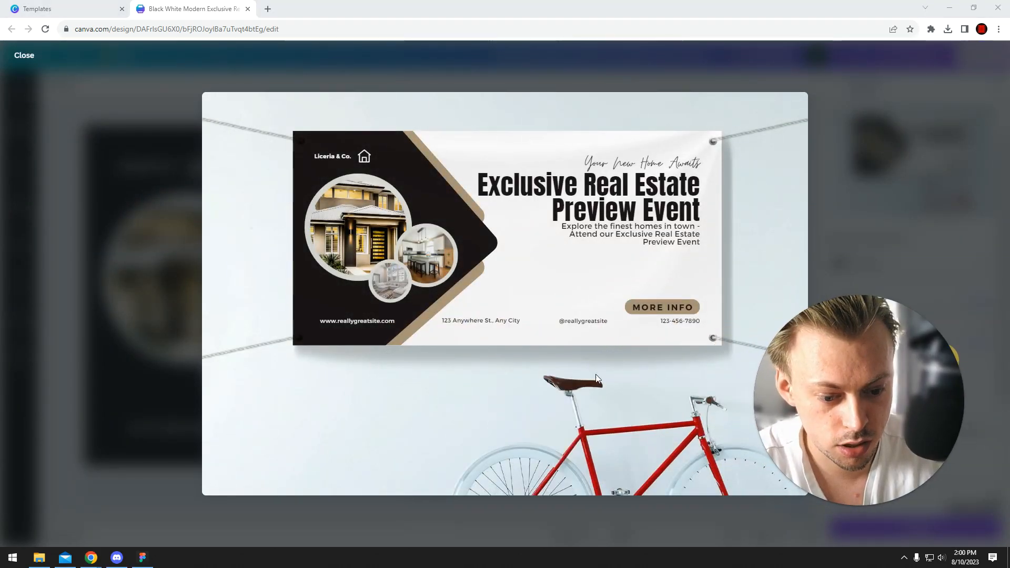
mouse_move(526, 325)
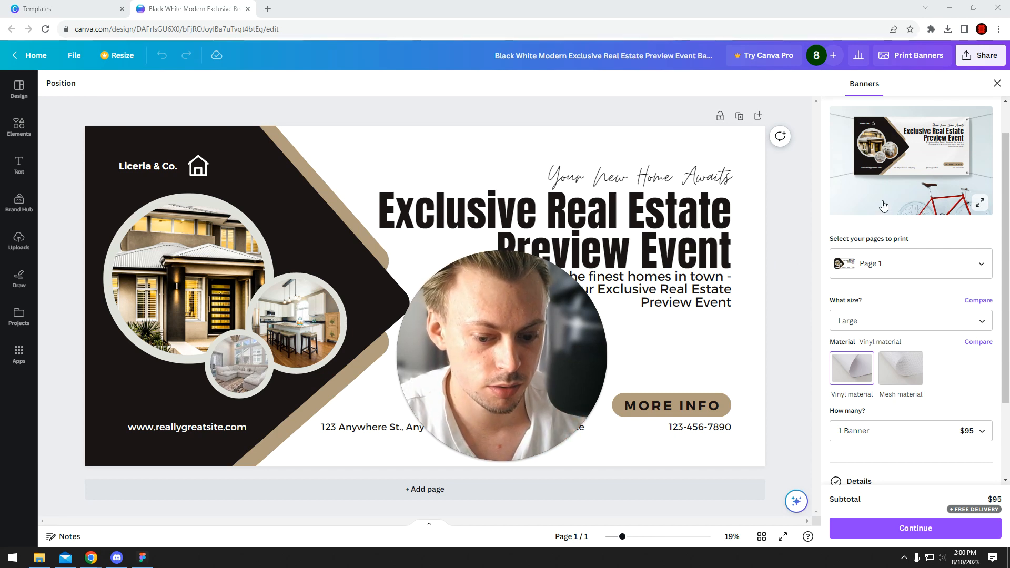
Scroll the Banners panel, close it, and bring up the Share menu
scroll(down, 3)
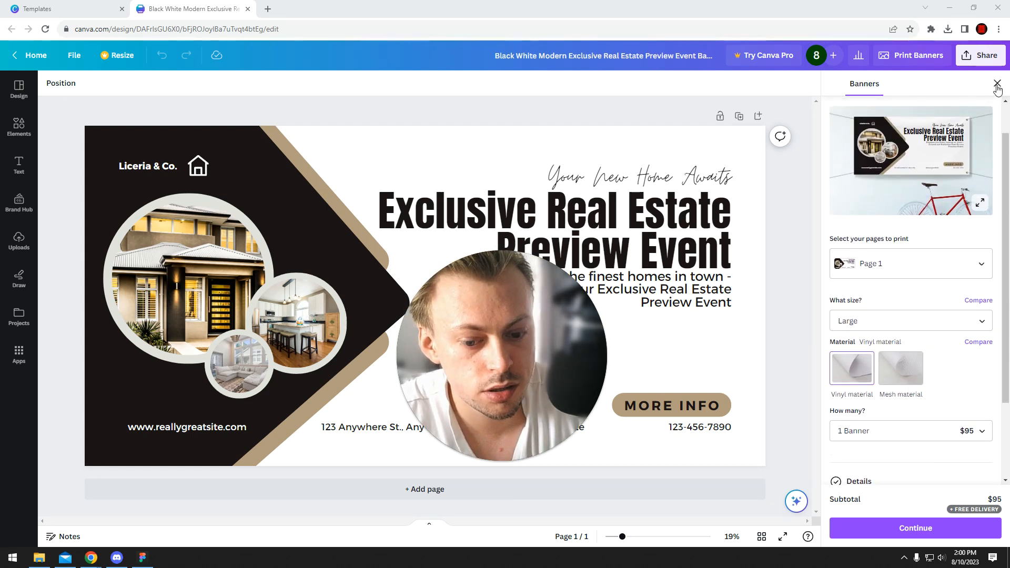
click(980, 55)
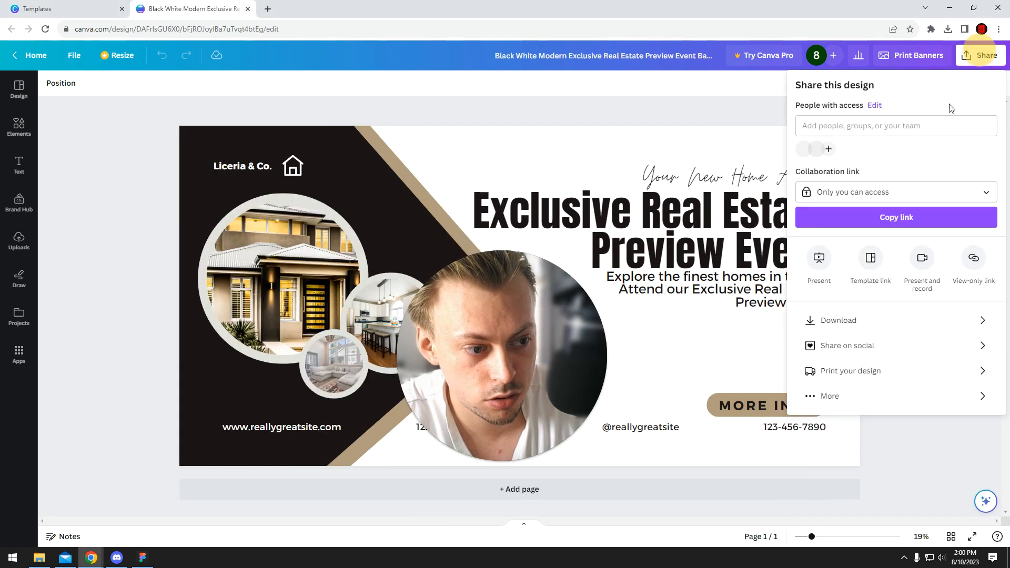
Browse Download file types, go back, and reopen the Print Banners options
click(838, 320)
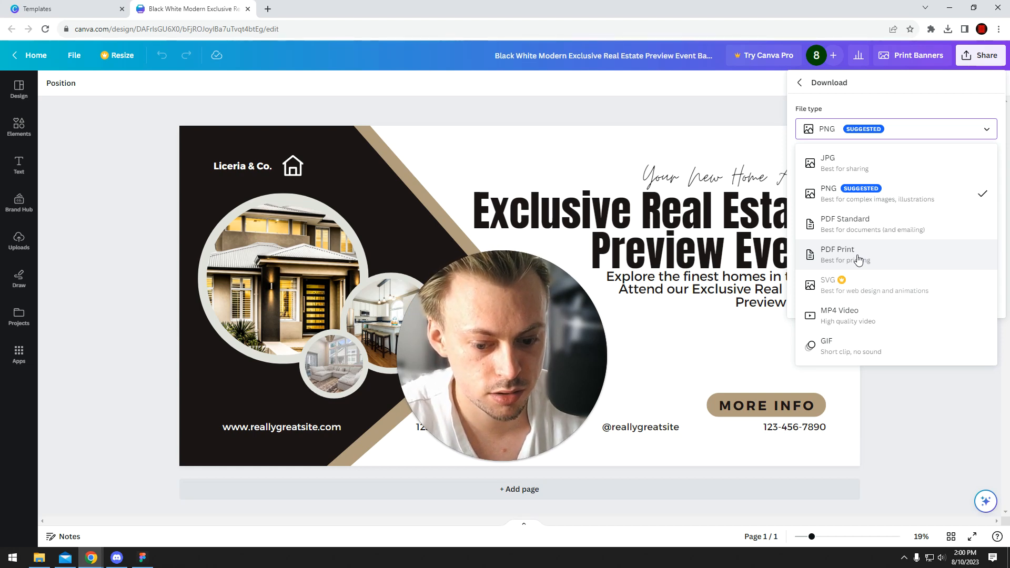
click(799, 83)
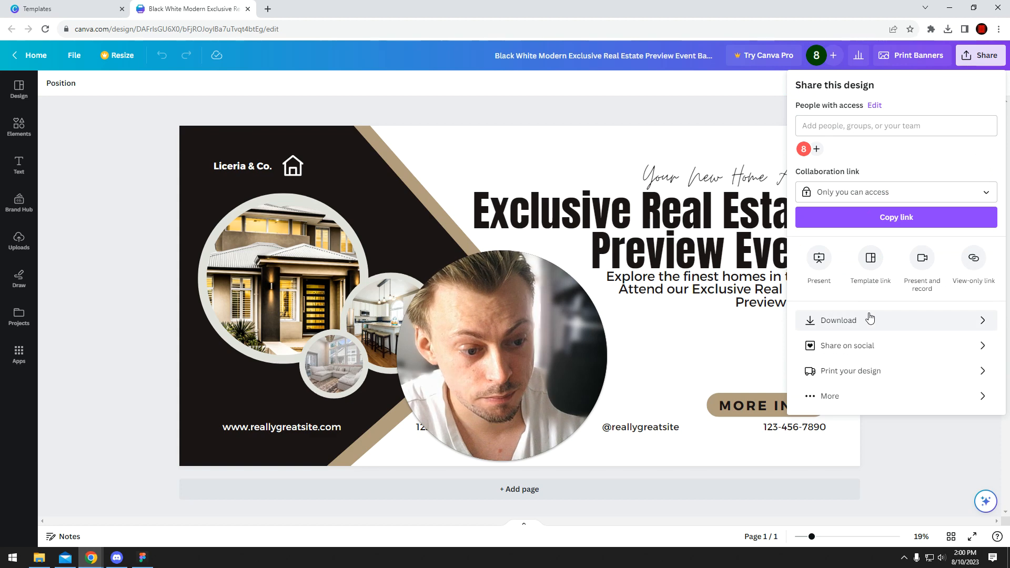
click(911, 56)
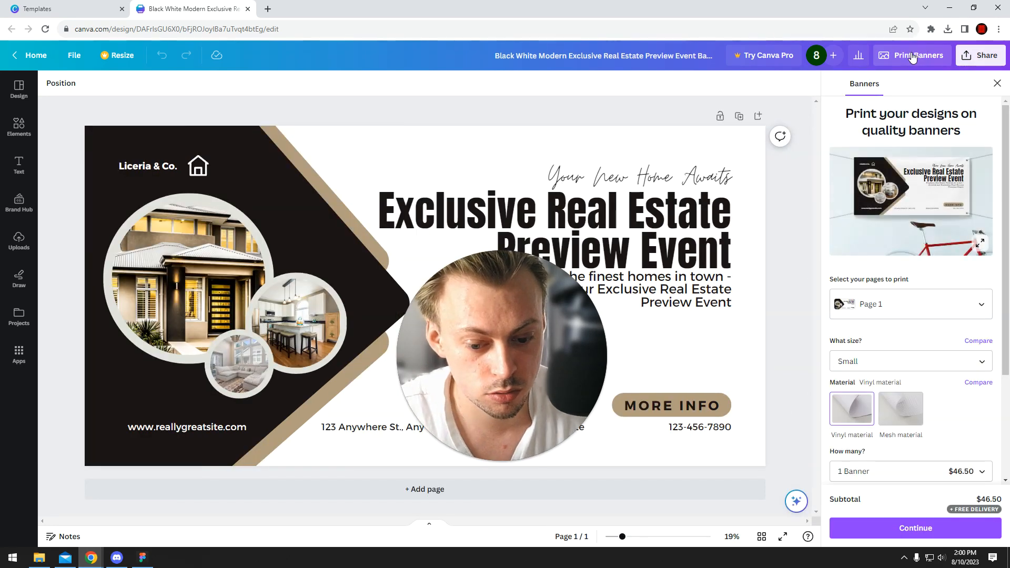
Select the Large (96 x 48 in) banner size again from 'What size?'
scroll(down, 3)
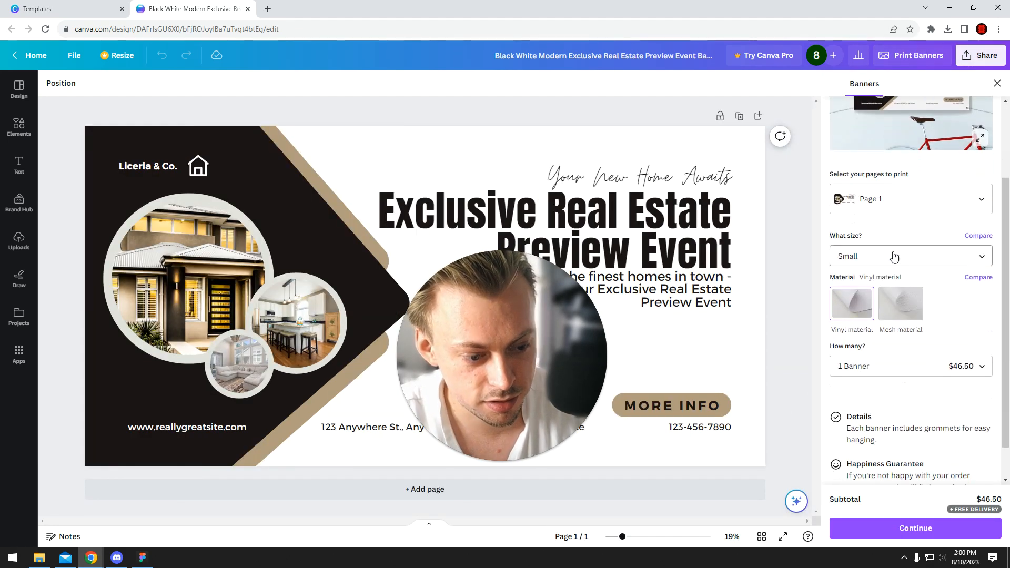
click(910, 256)
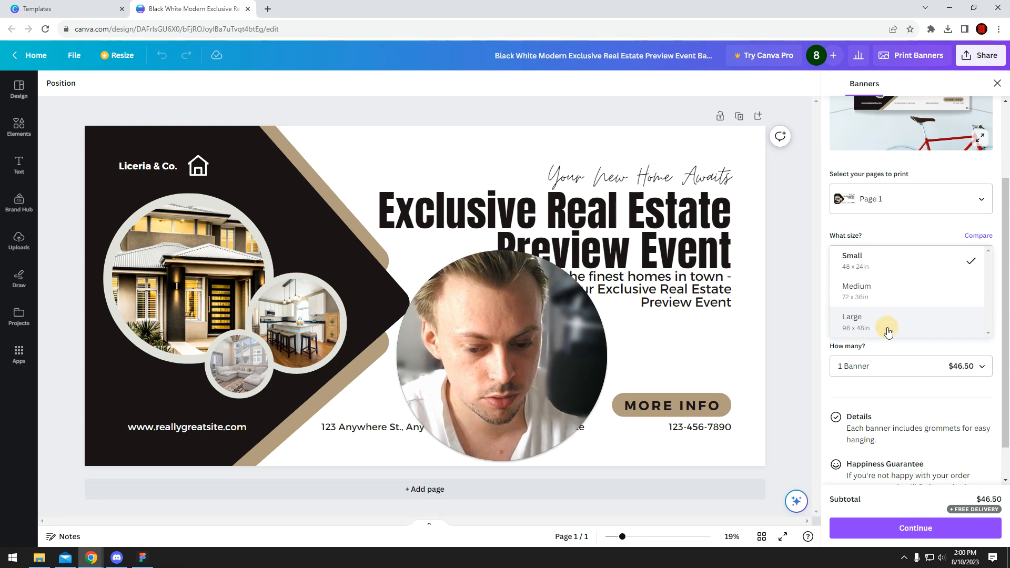
click(852, 322)
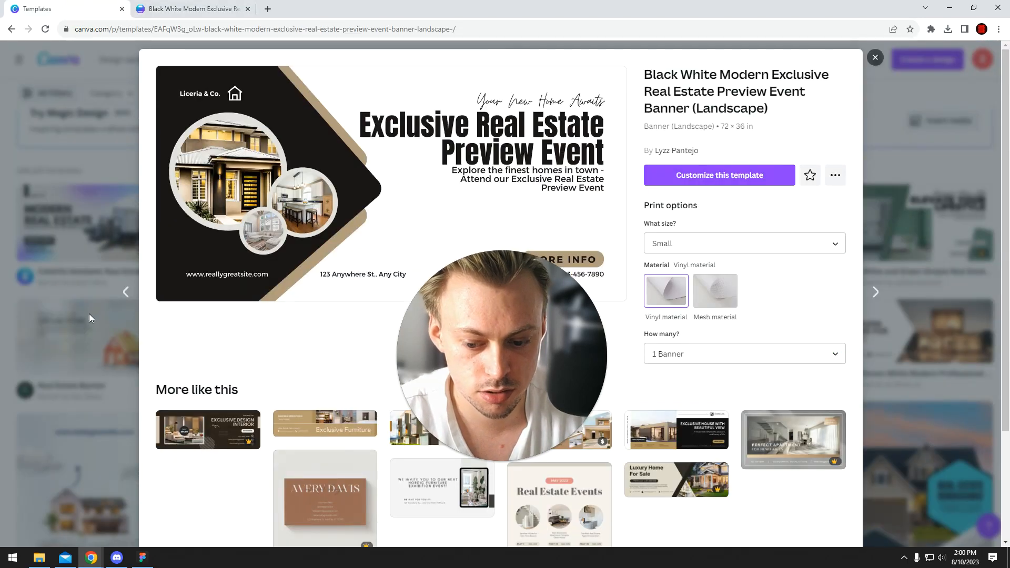
Return to the editor tab and review the Large vinyl banner options at $95
click(875, 57)
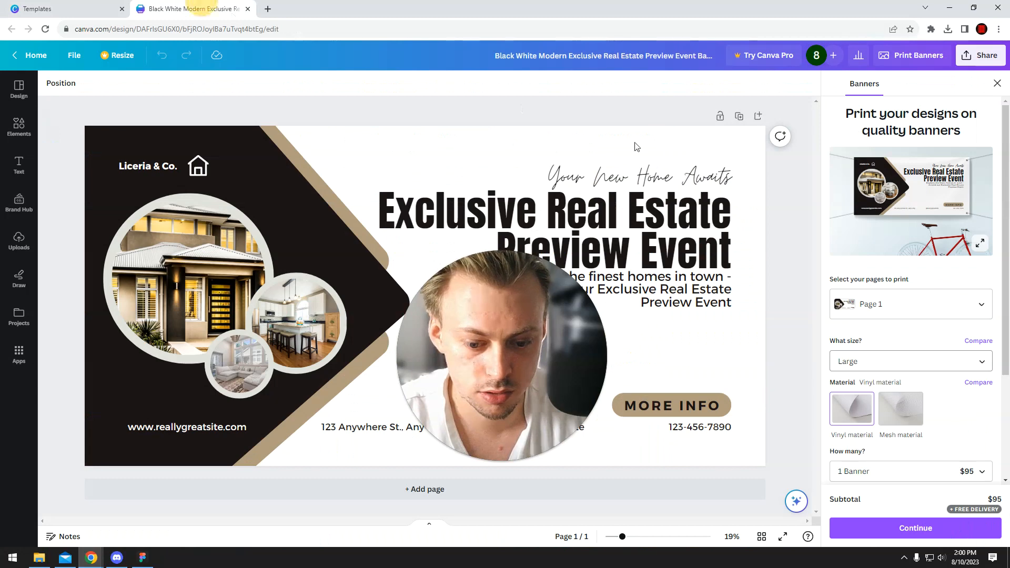
scroll(down, 3)
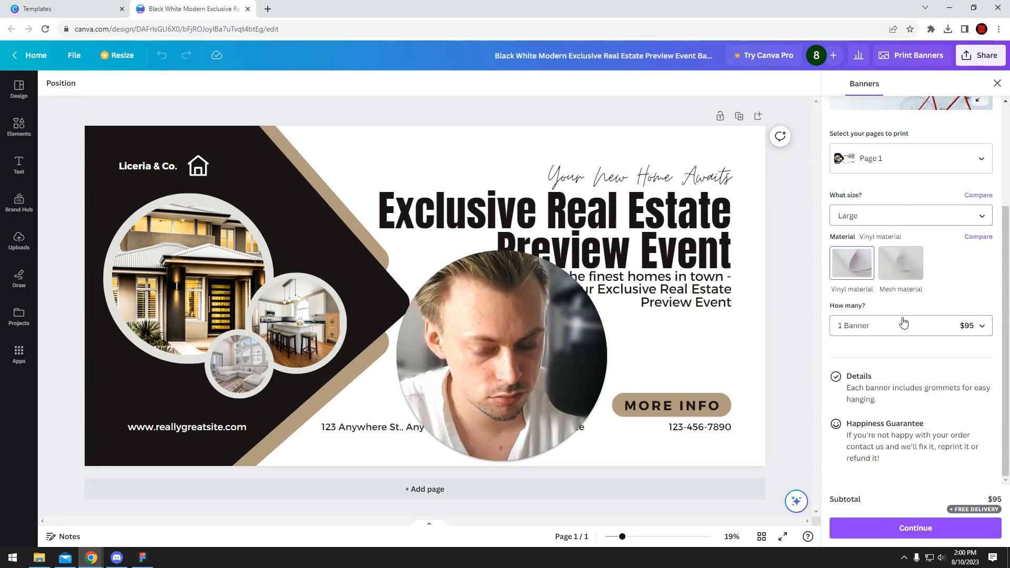